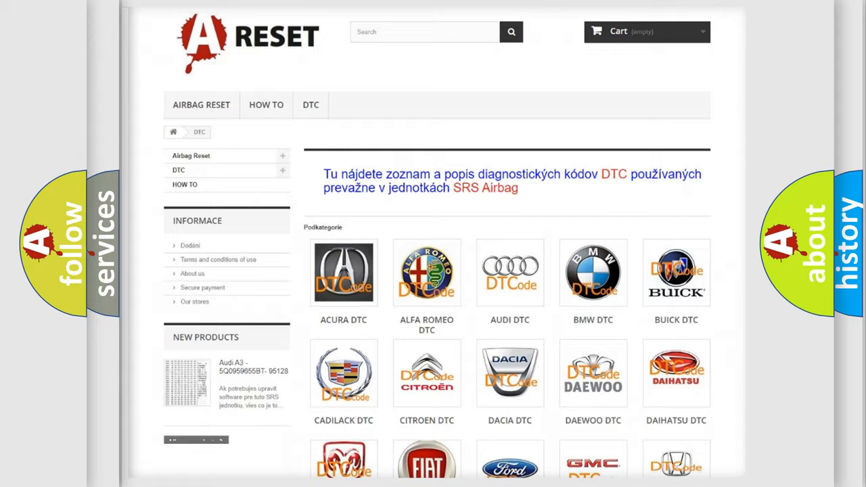
# Open the FIAT DTC tile and scroll through the Fiat codes to C141A-64
pyautogui.scroll(-3)
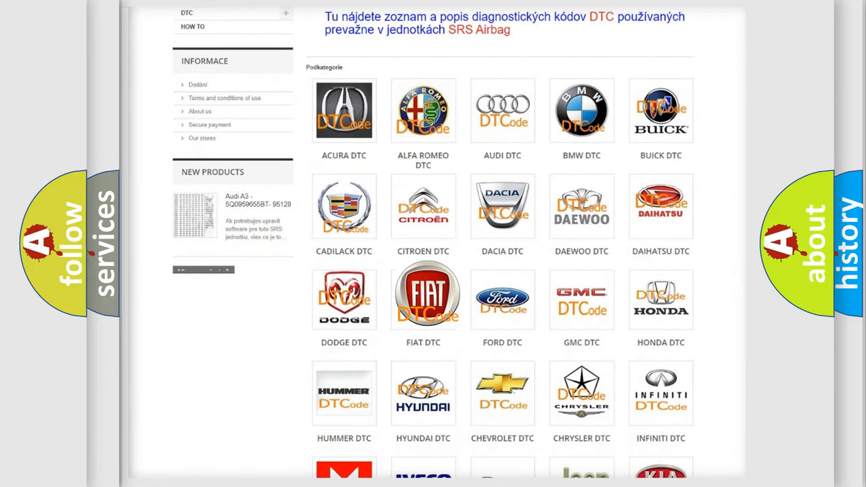
pyautogui.click(423, 297)
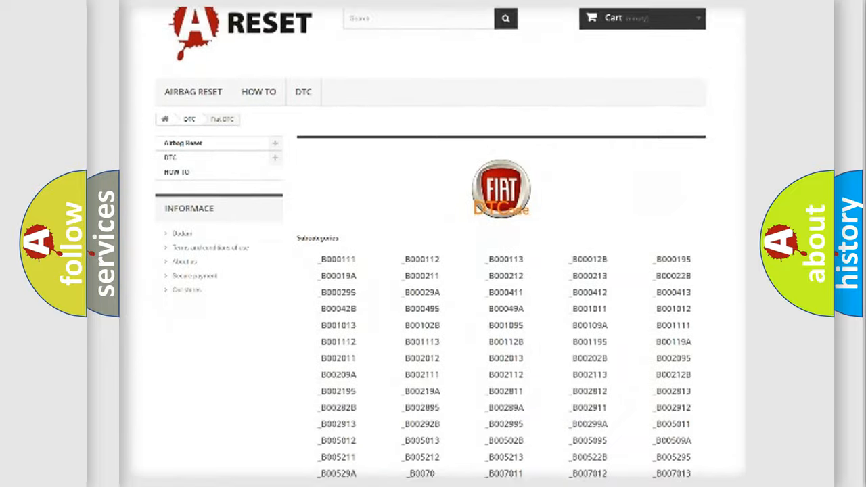
pyautogui.scroll(-3)
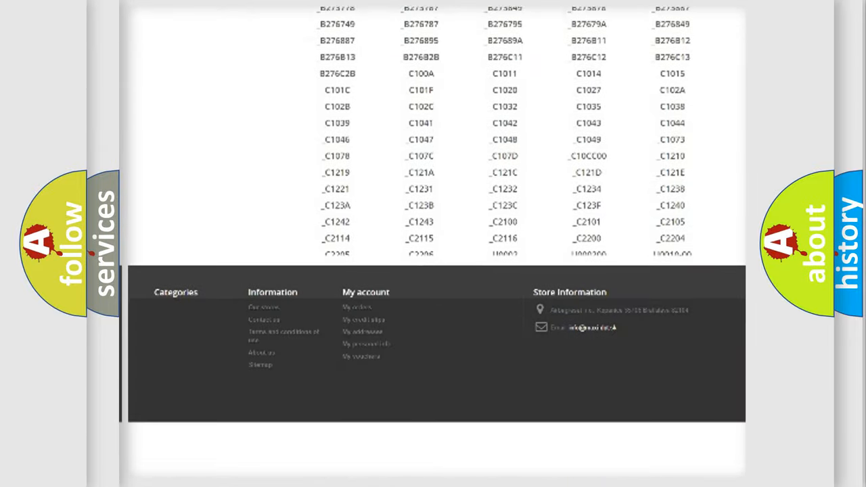
pyautogui.scroll(-3)
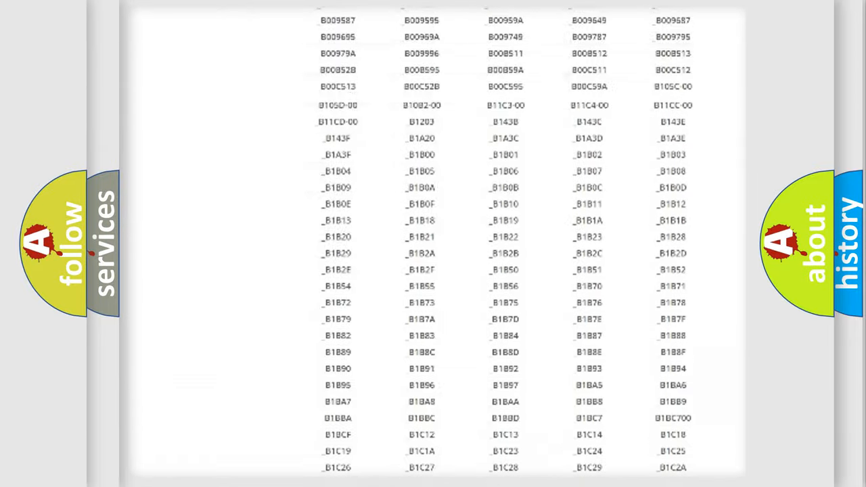
pyautogui.scroll(3)
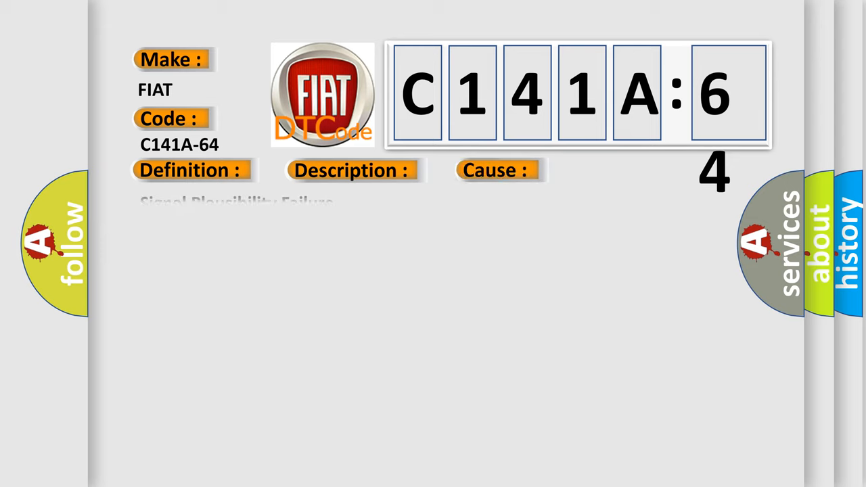
# Reveal the C141A-64 definition: Signal Plausibility Failure, with its single-input plausibility explanation
pyautogui.click(192, 169)
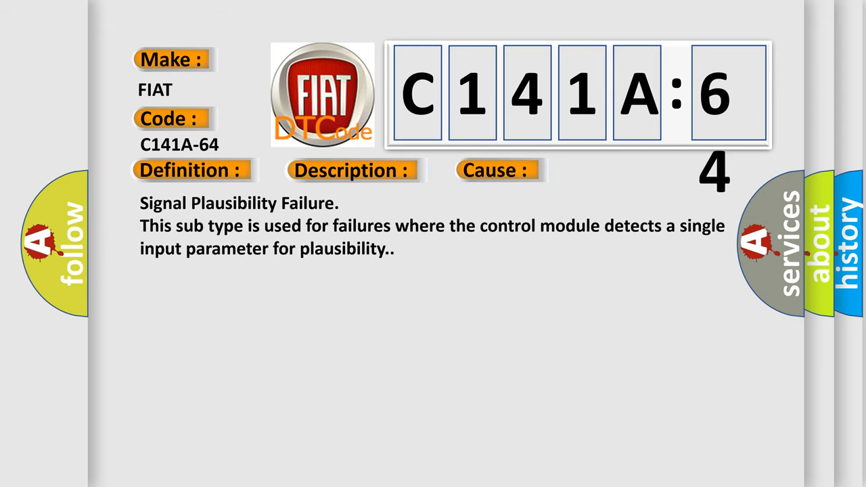